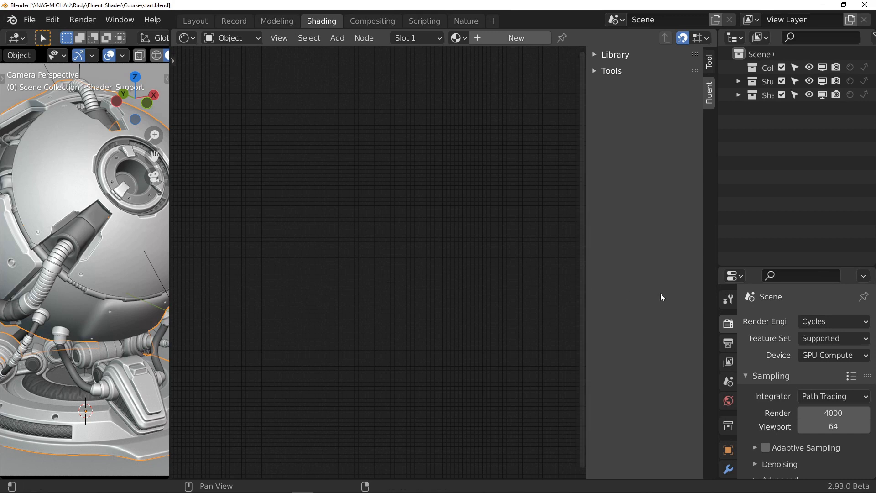
- Keep Cycles as render engine and create new material Material.001 for the robot
click(832, 321)
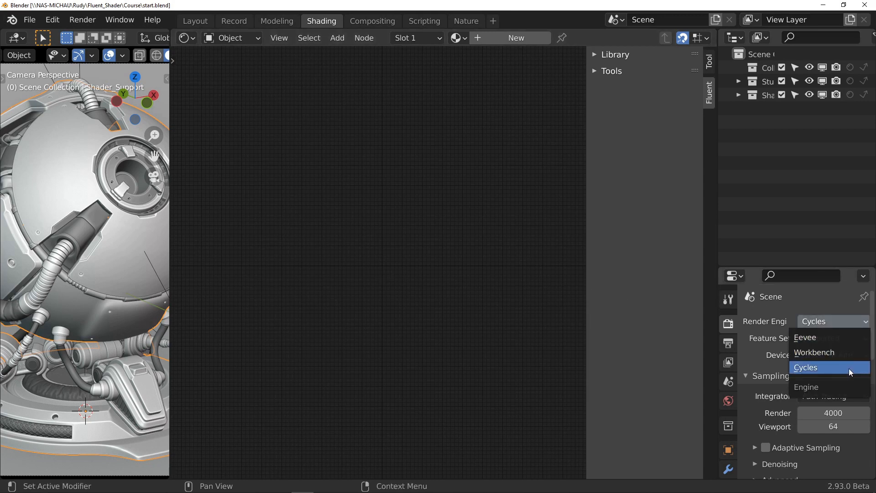
click(806, 367)
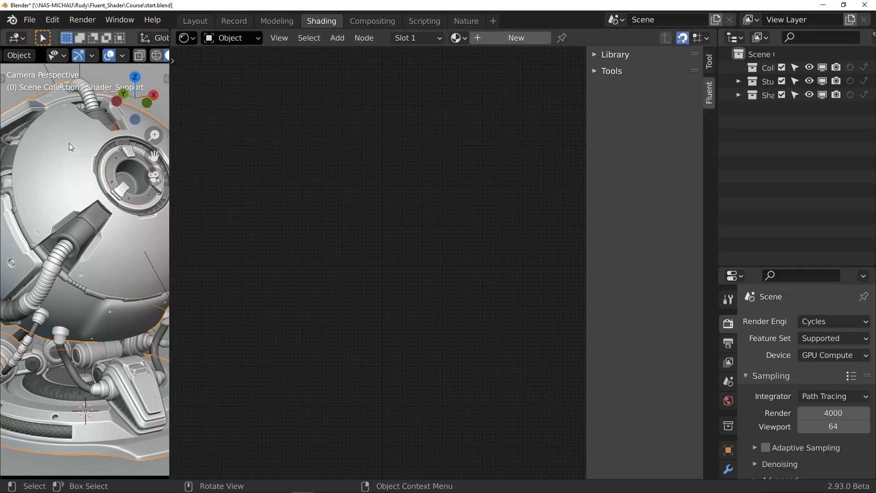
click(515, 38)
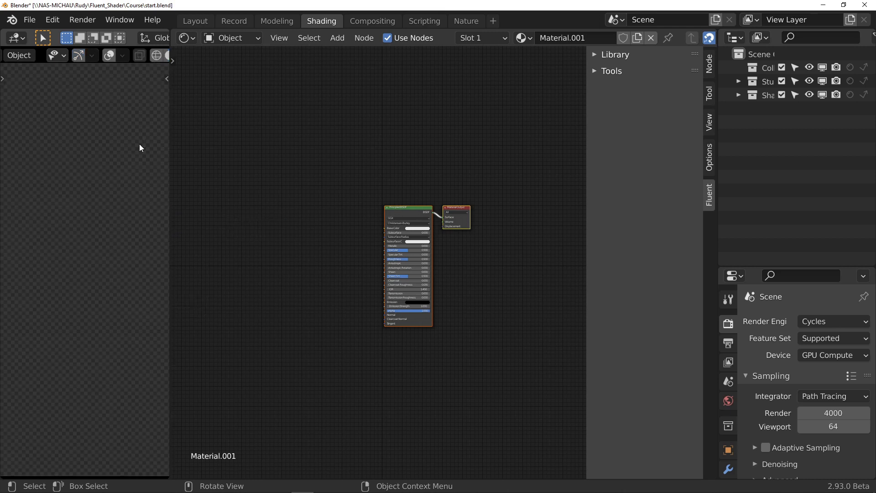
mouse_move(127, 183)
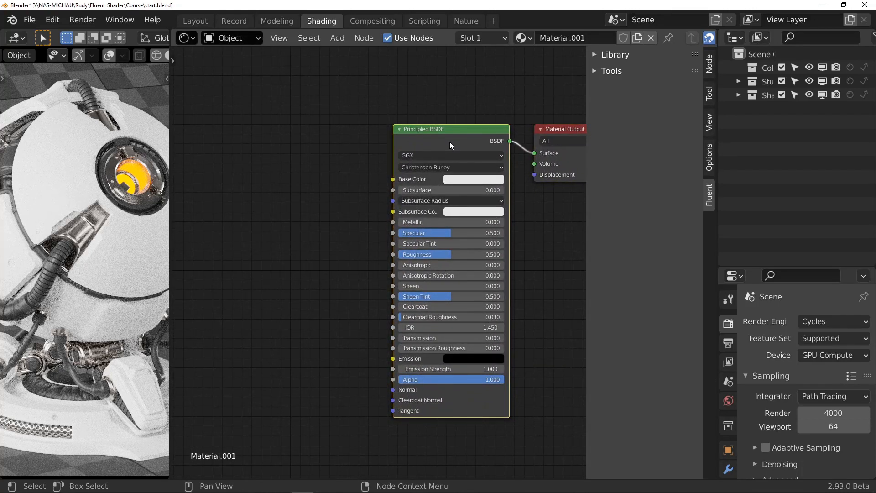
- Add a Fluent layer node and set its colour to orange RGB 0.39, 0.17, 0.04
key(f)
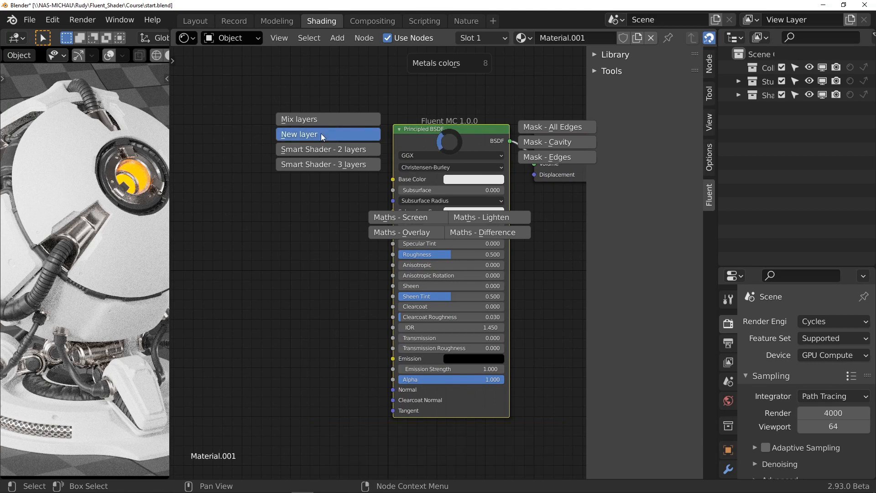
click(299, 135)
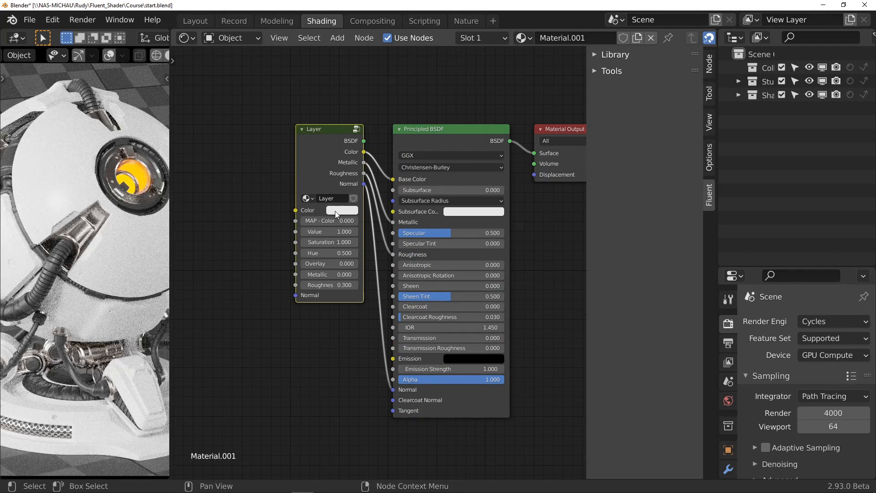
click(340, 209)
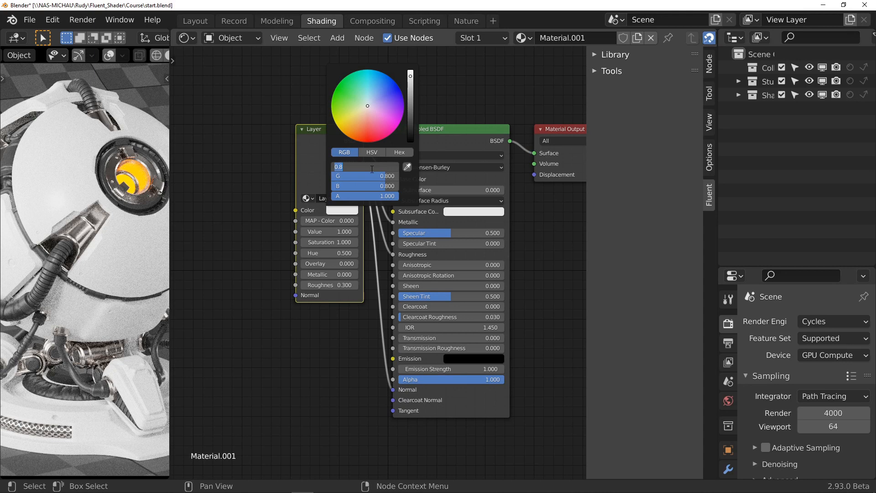
text(.390)
click(364, 176)
text(0.170)
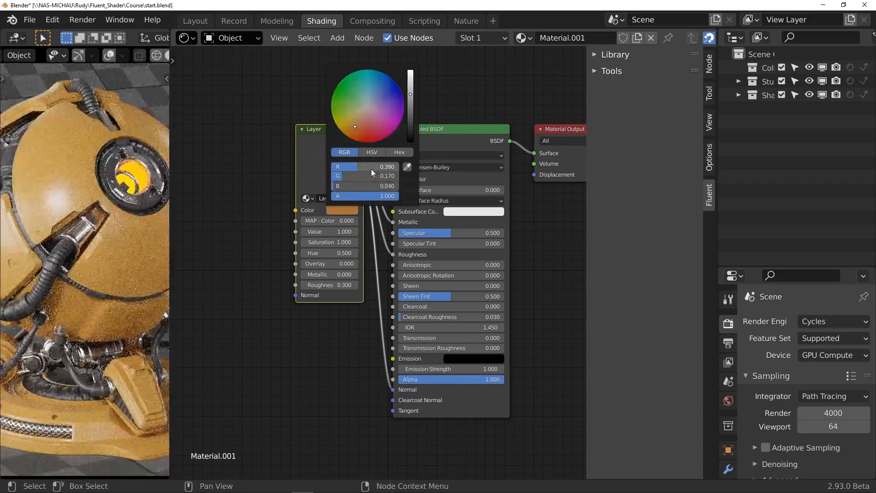
click(252, 207)
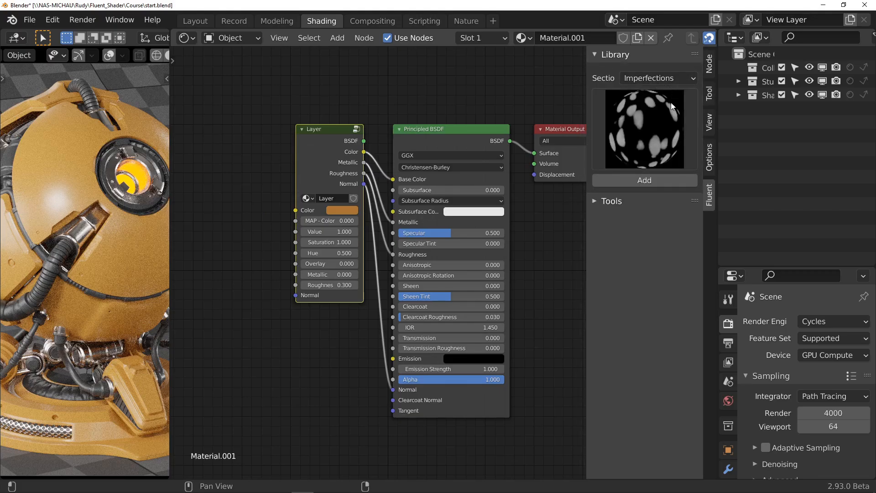
- Add a Smudges 02 imperfection at scale 2 driving the layer's roughness
click(643, 128)
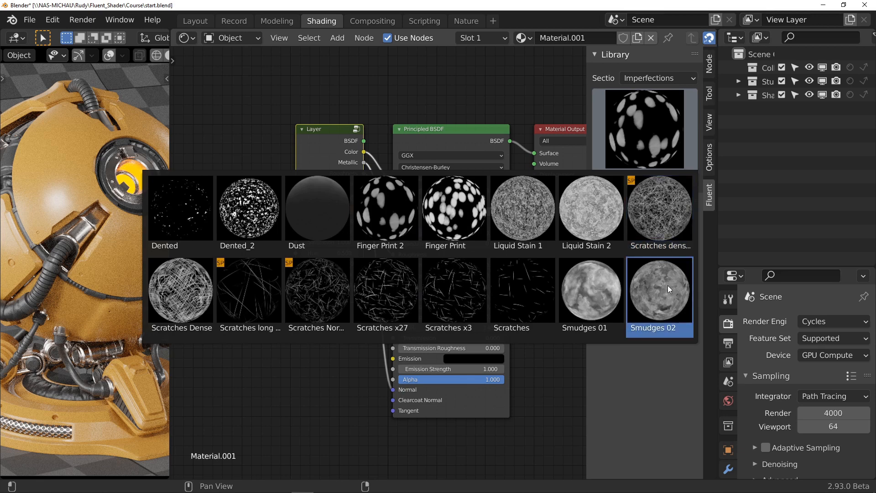
click(659, 290)
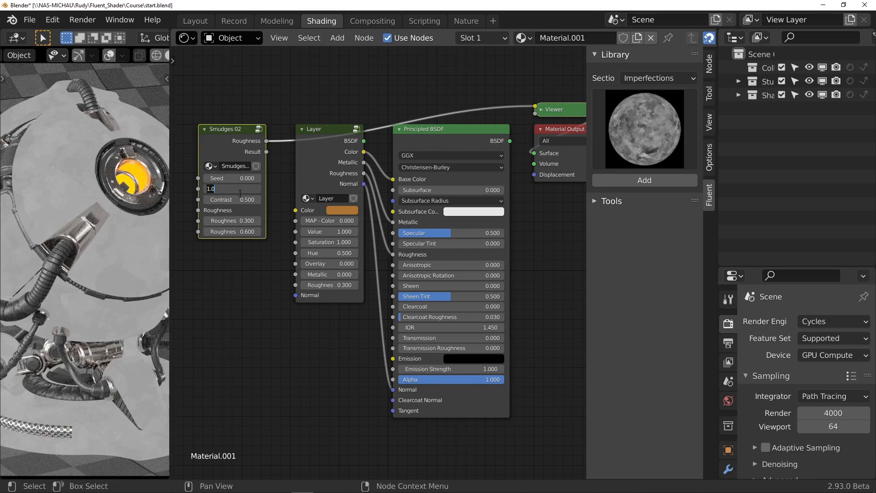
text(2)
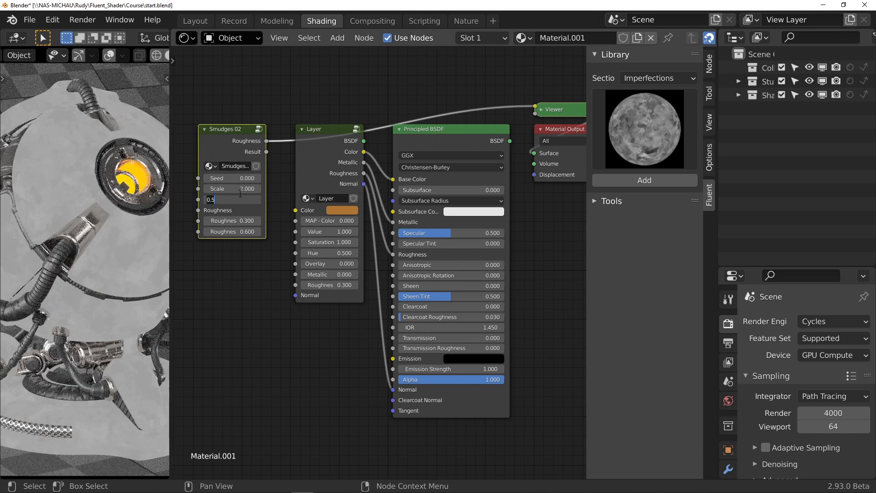
text(2)
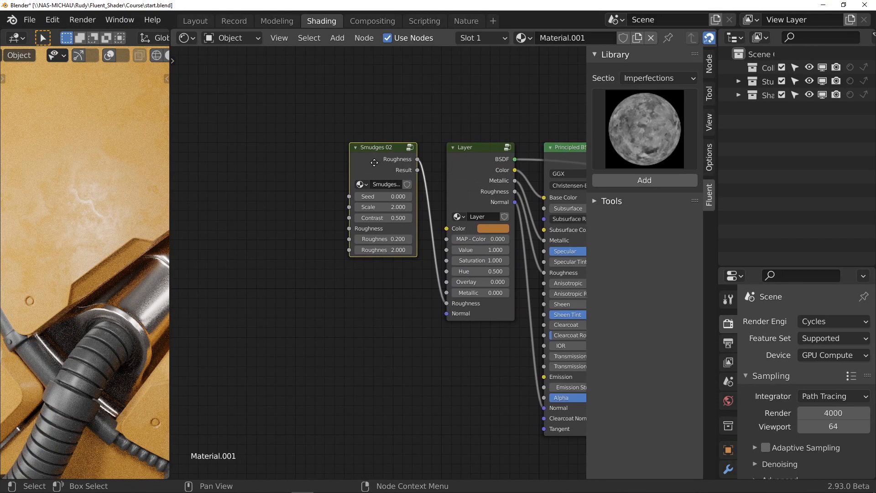
- Add a Liquid Stain 2 imperfection and chain its roughness into the Smudges 02 roughness
click(644, 128)
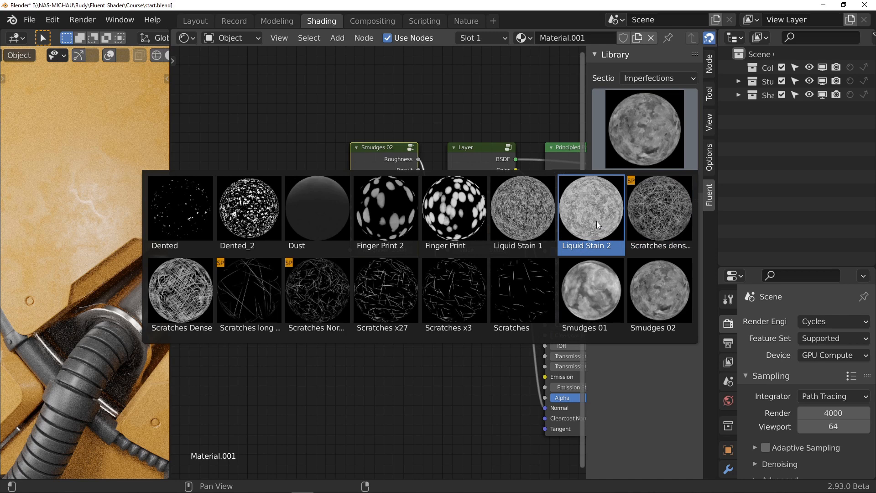
click(591, 208)
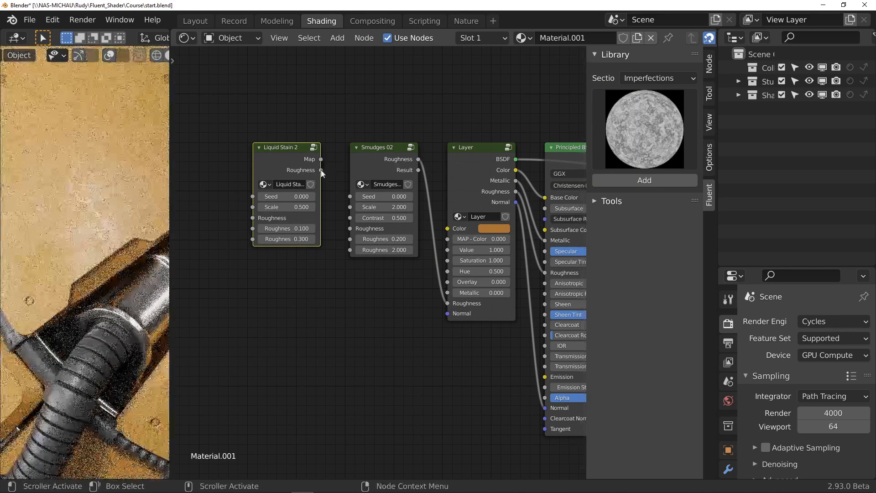
drag(321, 159, 340, 144)
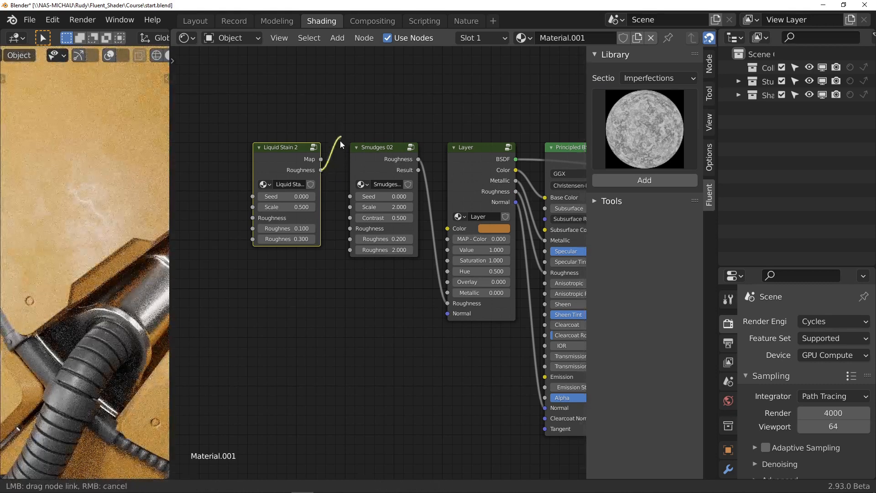
drag(340, 144, 350, 234)
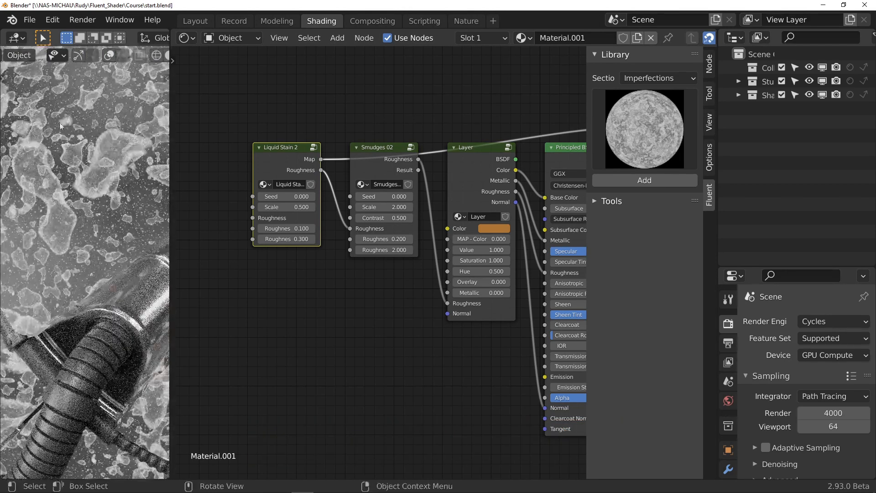
click(284, 207)
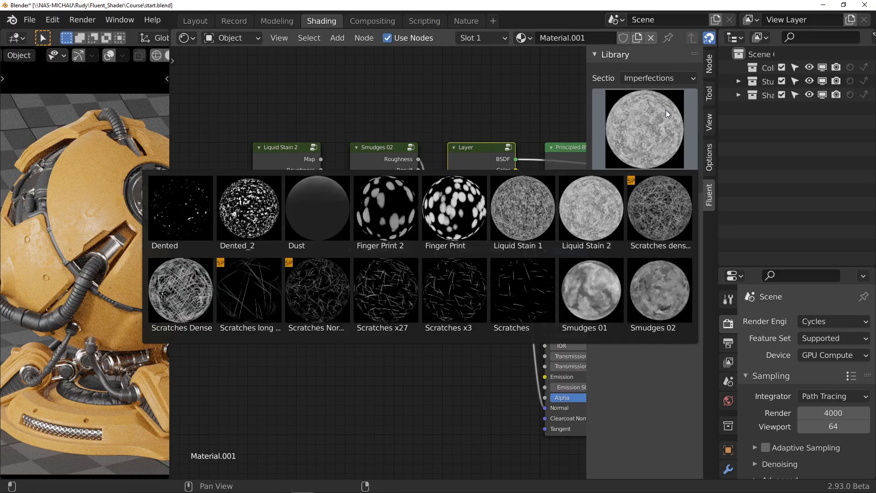
- Move Scratches x27 below the top row and retune it to scale 2, thickness 0.025
click(385, 290)
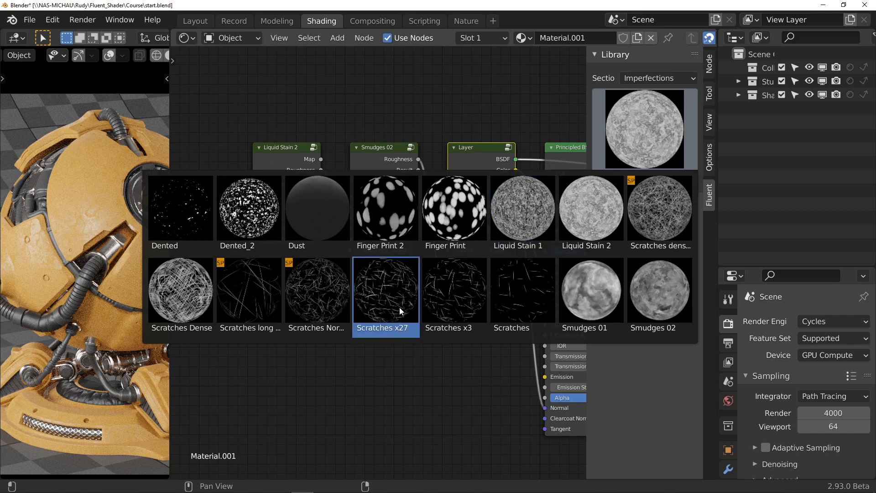
click(385, 290)
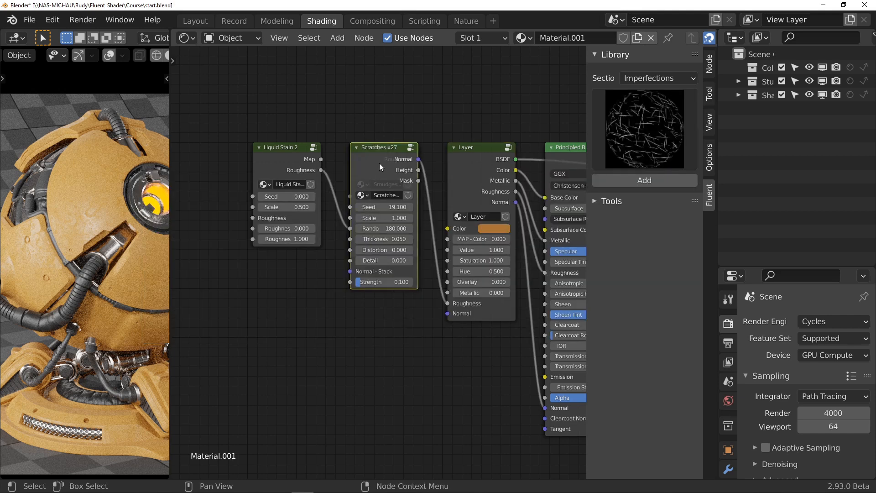
drag(384, 147, 378, 283)
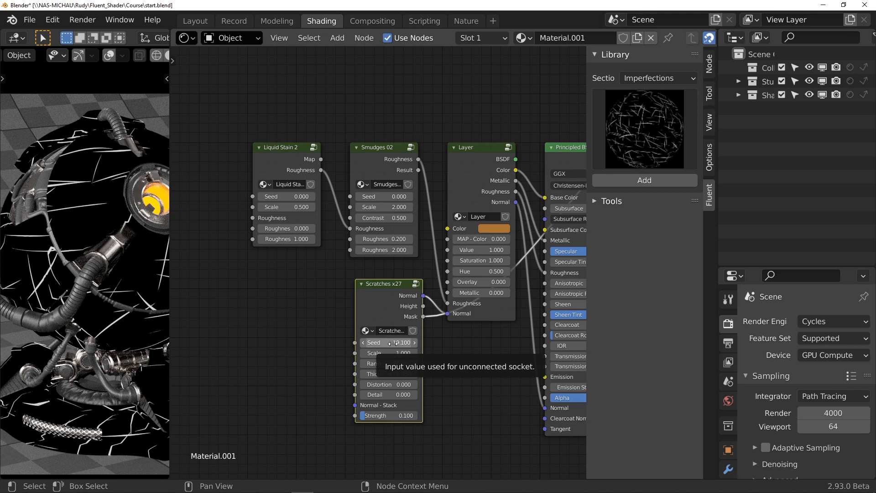
double_click(387, 343)
text(2)
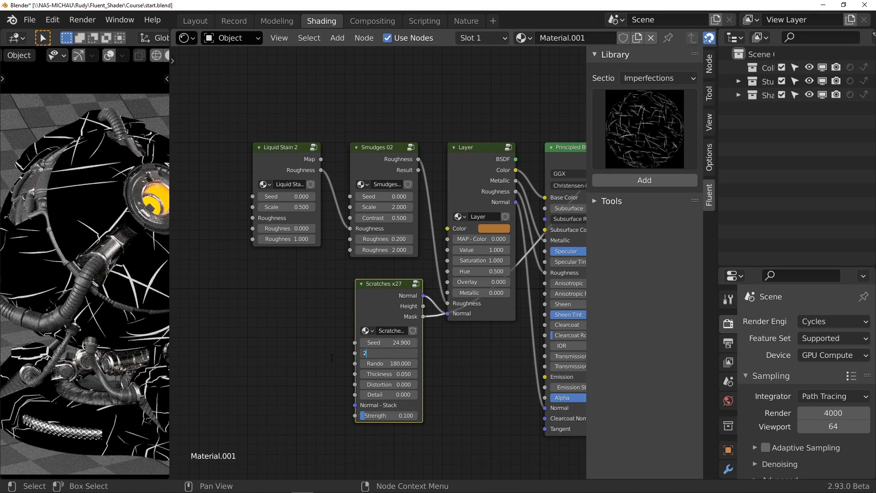
text(.02)
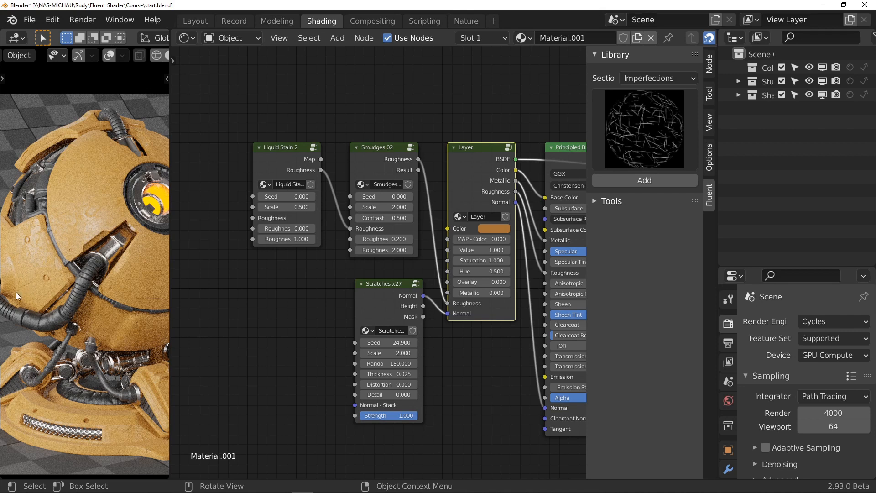
mouse_move(143, 350)
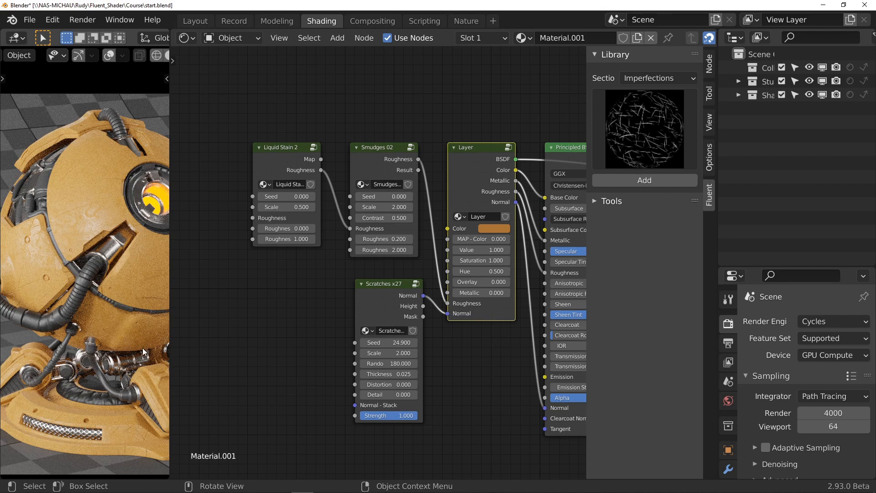
mouse_move(95, 189)
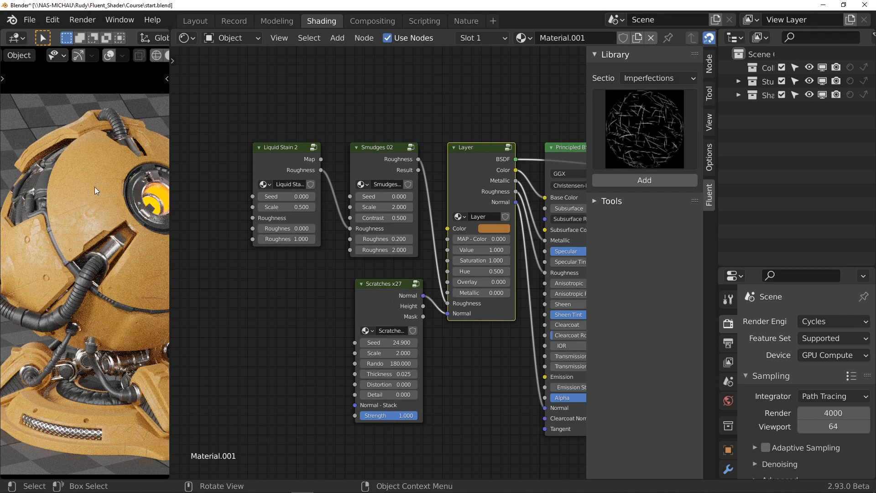
mouse_move(76, 216)
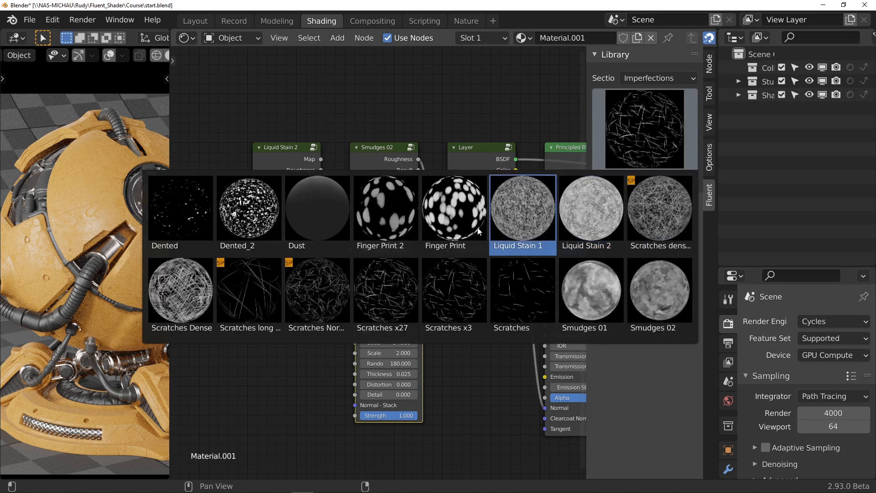
- Add a Dented imperfection node beside Scratches x27 to feed its normal stack
click(181, 208)
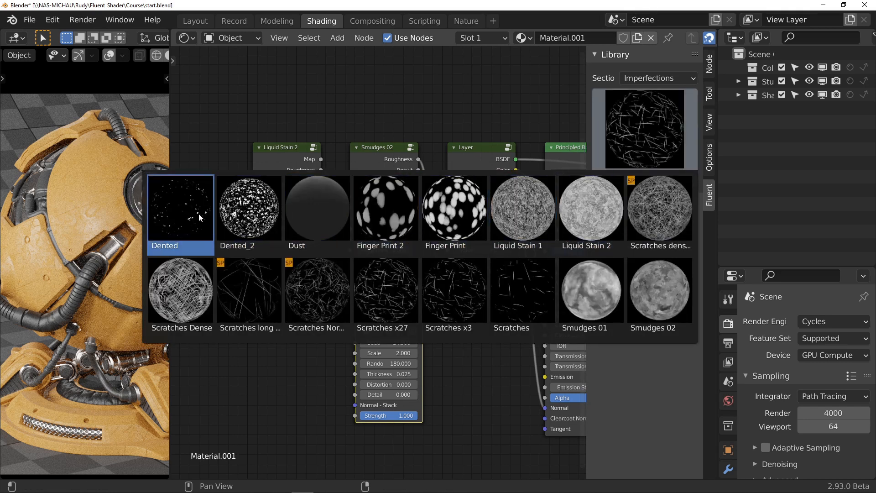
click(180, 210)
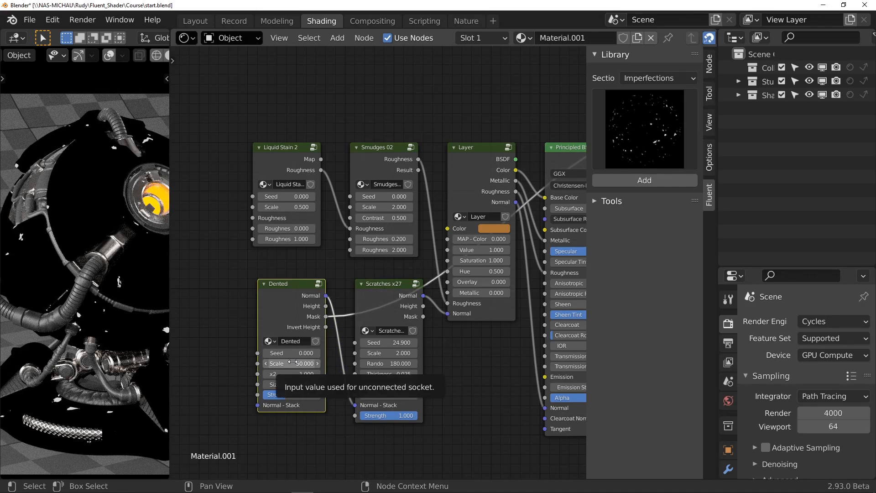
- Set the Dented node's scale to 160
click(290, 364)
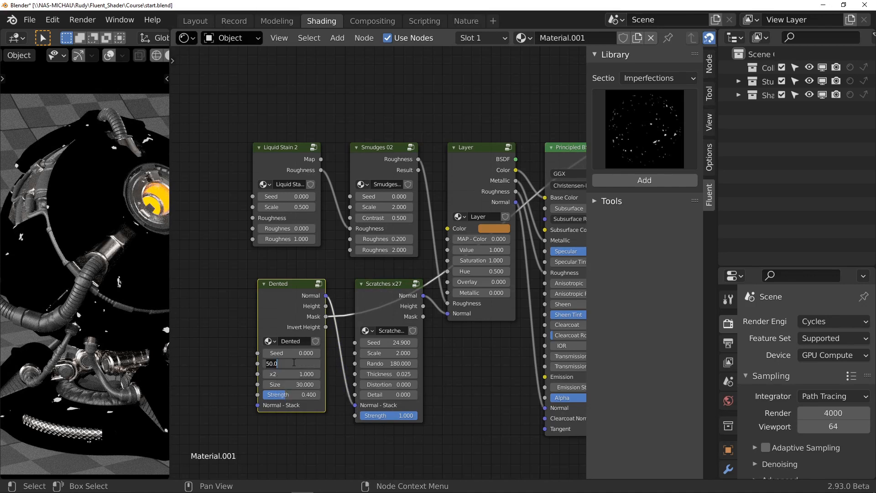
text(16)
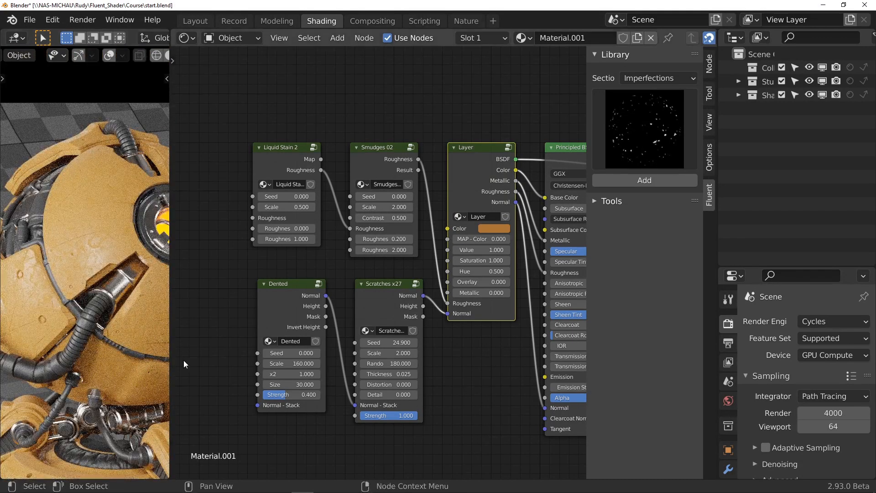
- Adjust Dented strength and zoom into the viewport to check the dents, then return to full view
drag(274, 394, 302, 395)
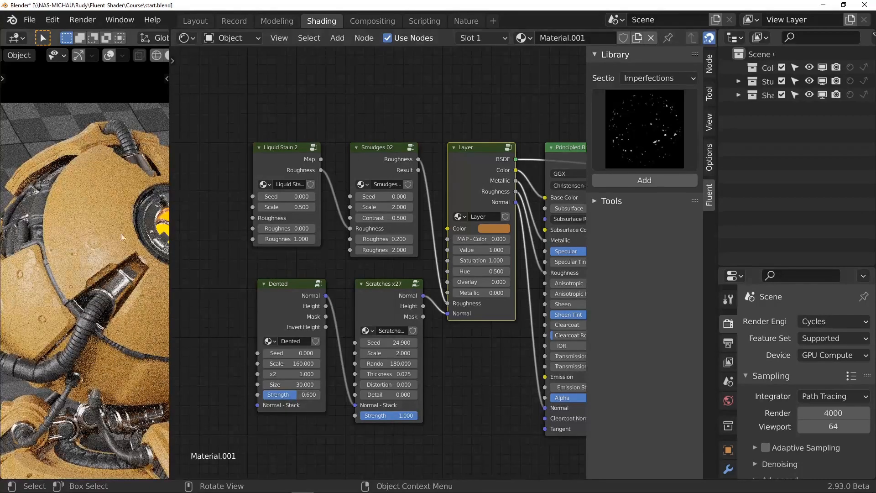
key(ctrl+b)
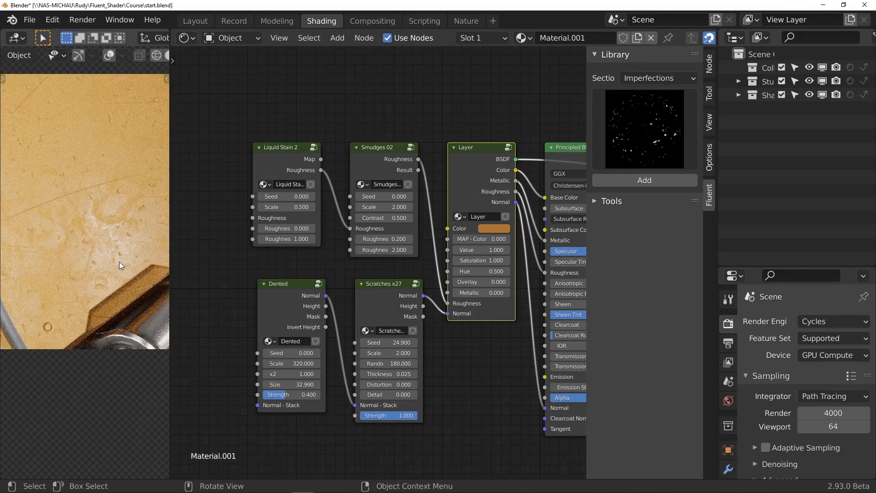
key(ctrl+alt+b)
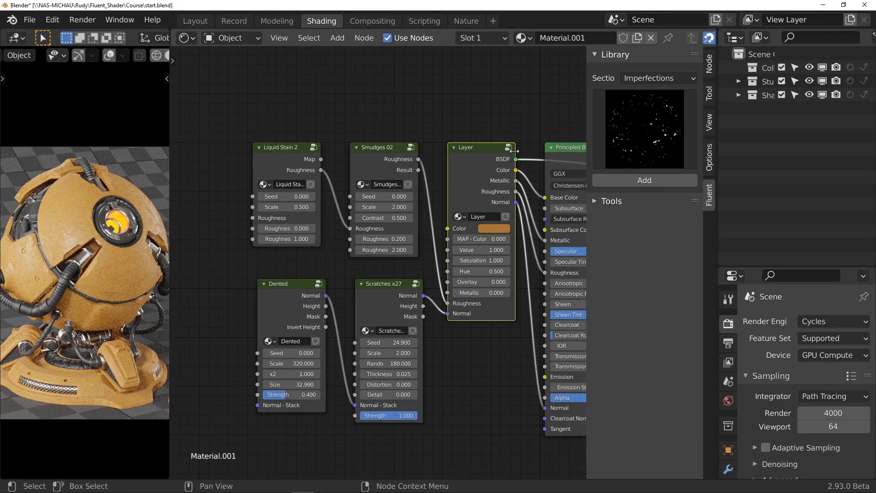
- Switch the Fluent library section to Grunges to pick Grunge 00
click(657, 77)
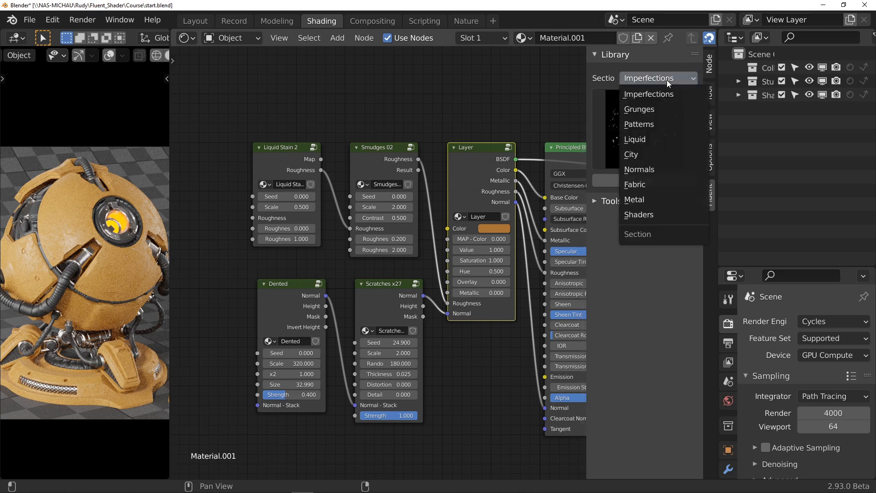
click(639, 109)
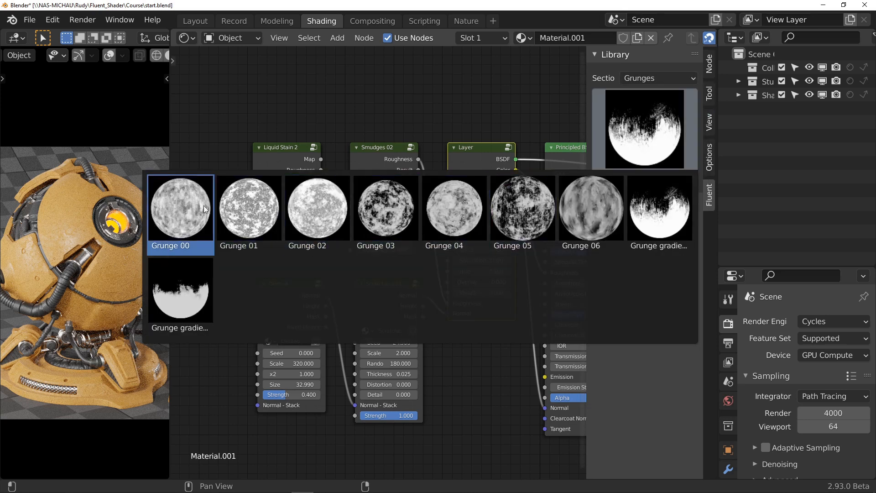
mouse_move(186, 209)
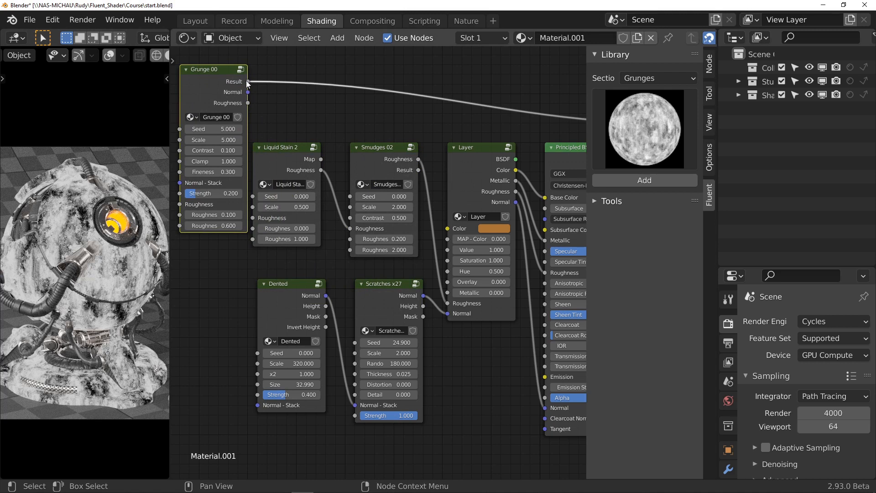
- Connect Grunge 00 Result to the layer's color-variation map and edit its value
drag(247, 92, 449, 243)
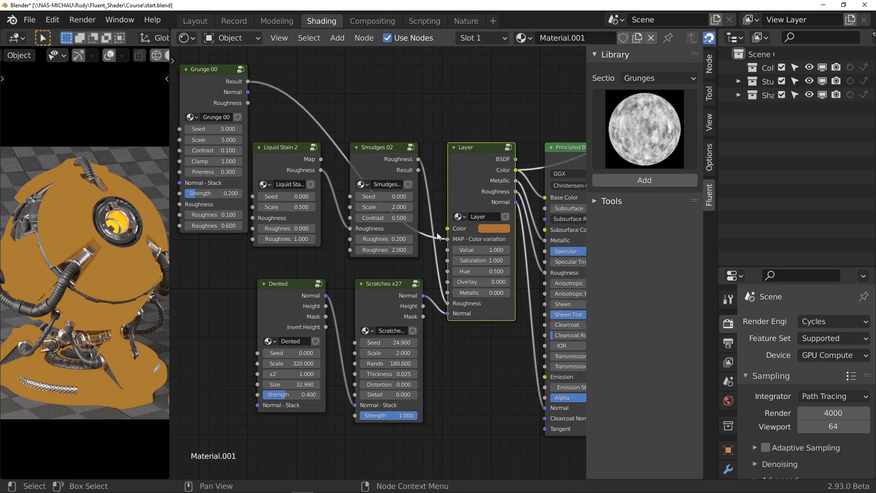
double_click(481, 249)
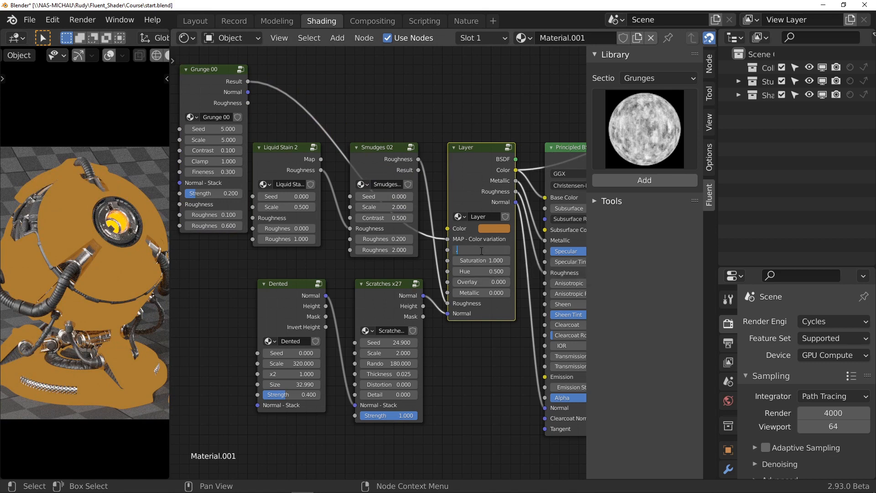